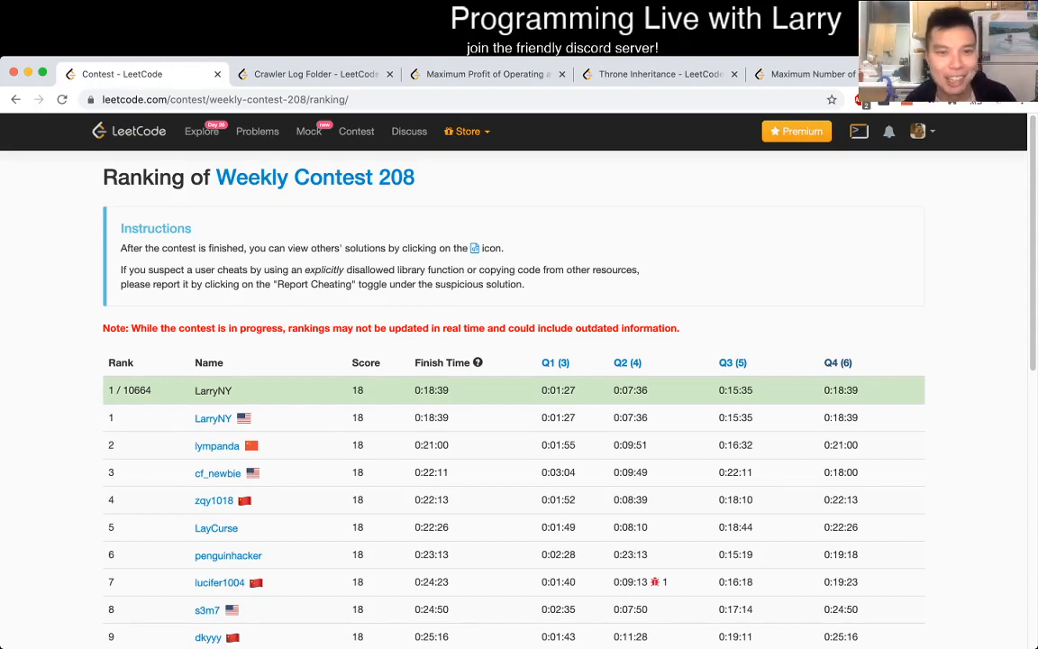
# Glance at the Crawler Log Folder problem, then return to the contest ranking
pyautogui.click(311, 74)
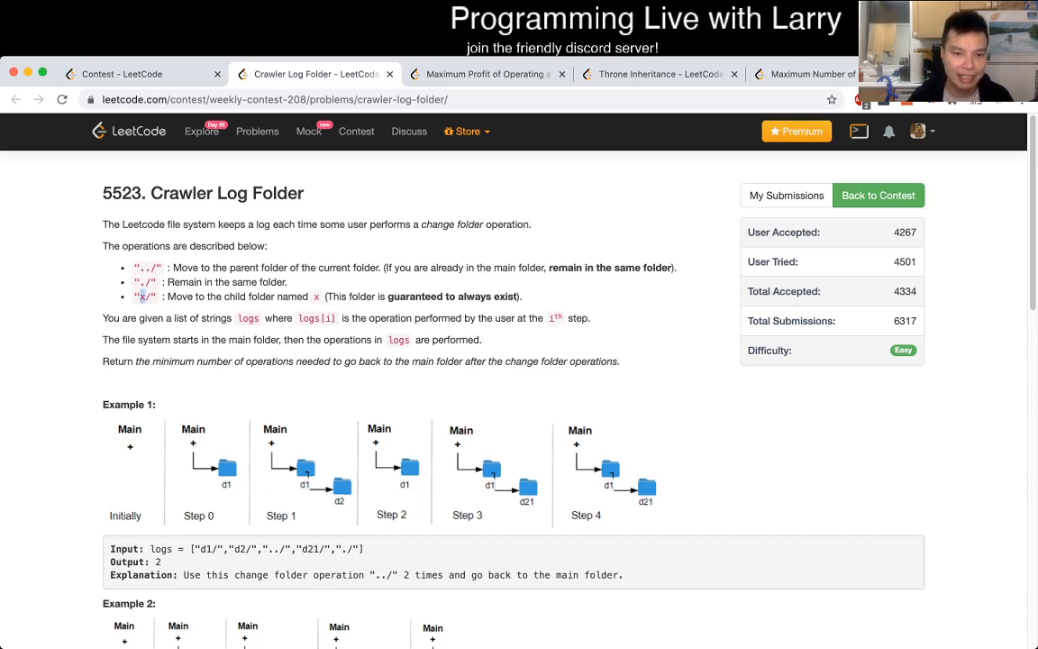
pyautogui.scroll(-3)
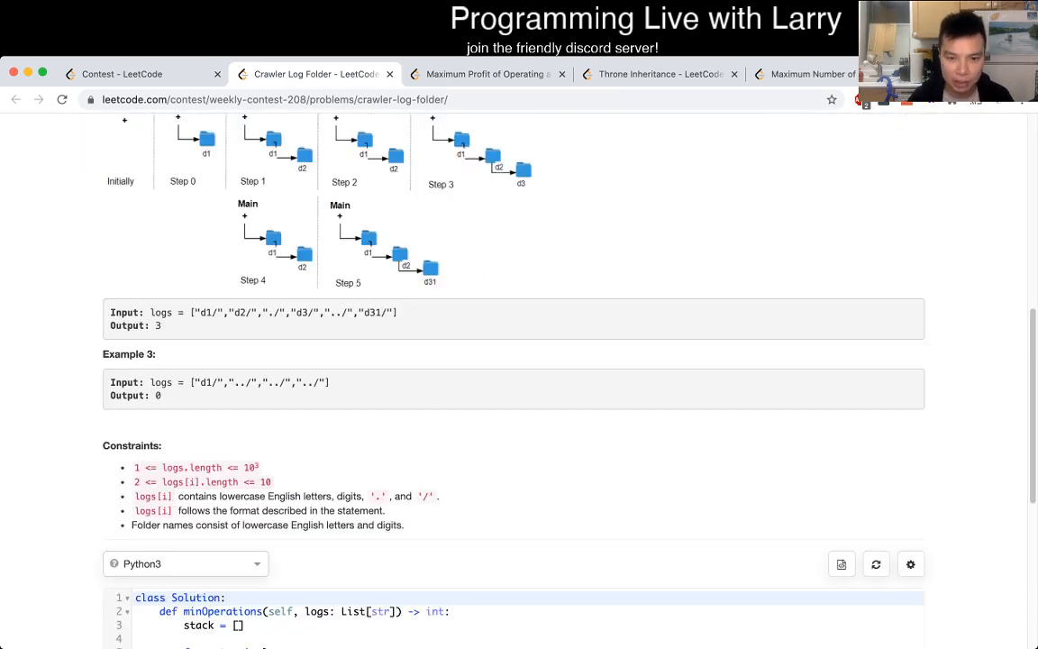
pyautogui.click(122, 74)
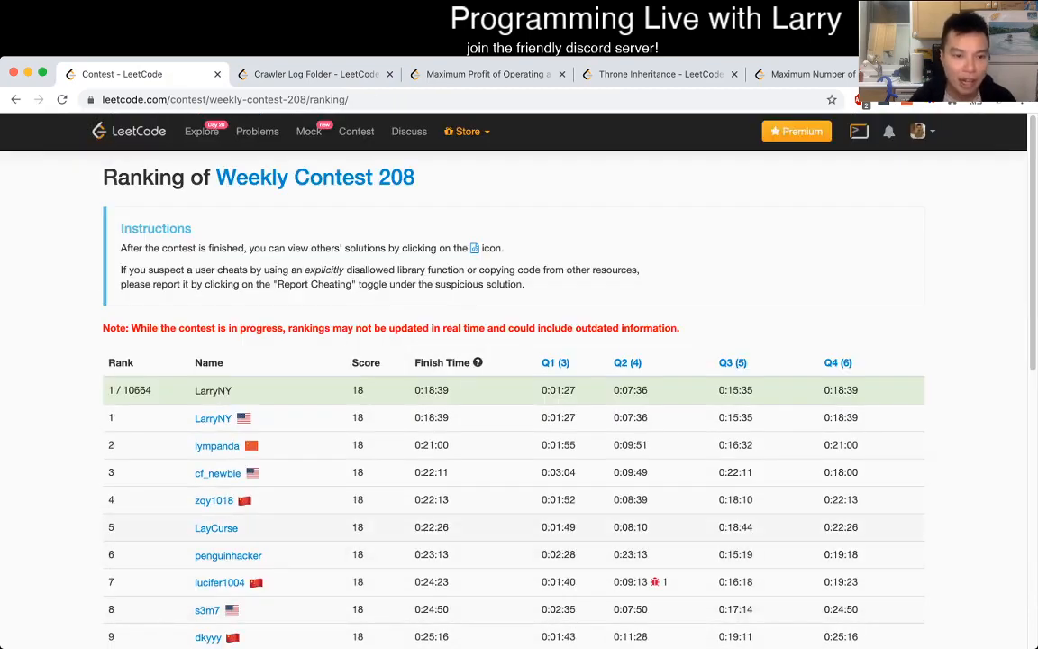
# Review Examples 1–3 of Crawler Log Folder, highlighting 'd3' in Example 2, down to the editor
pyautogui.click(311, 74)
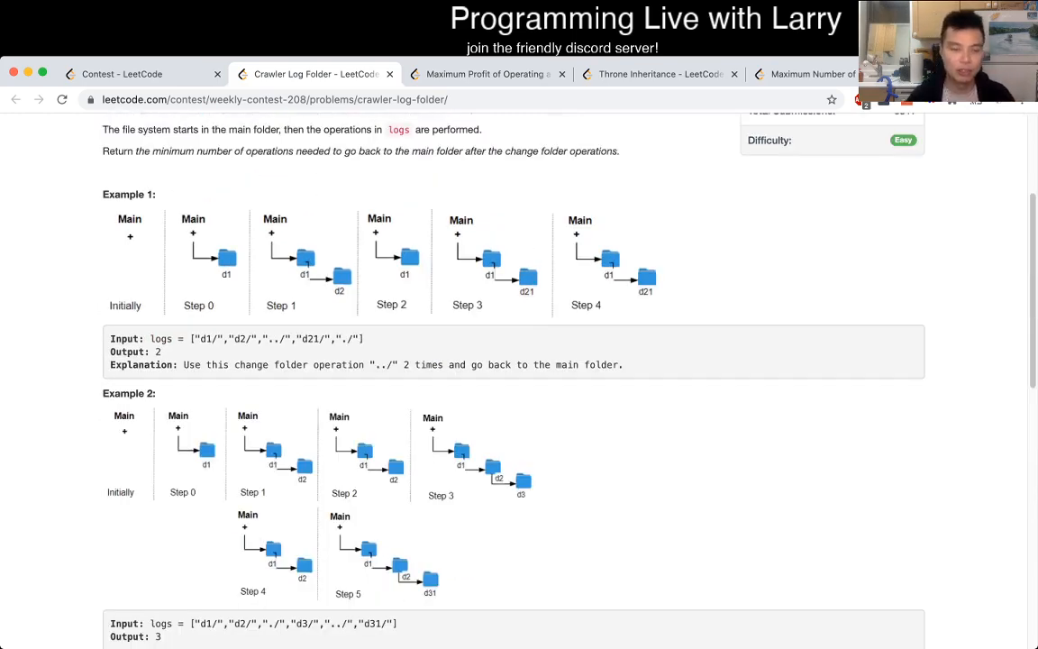
pyautogui.scroll(-3)
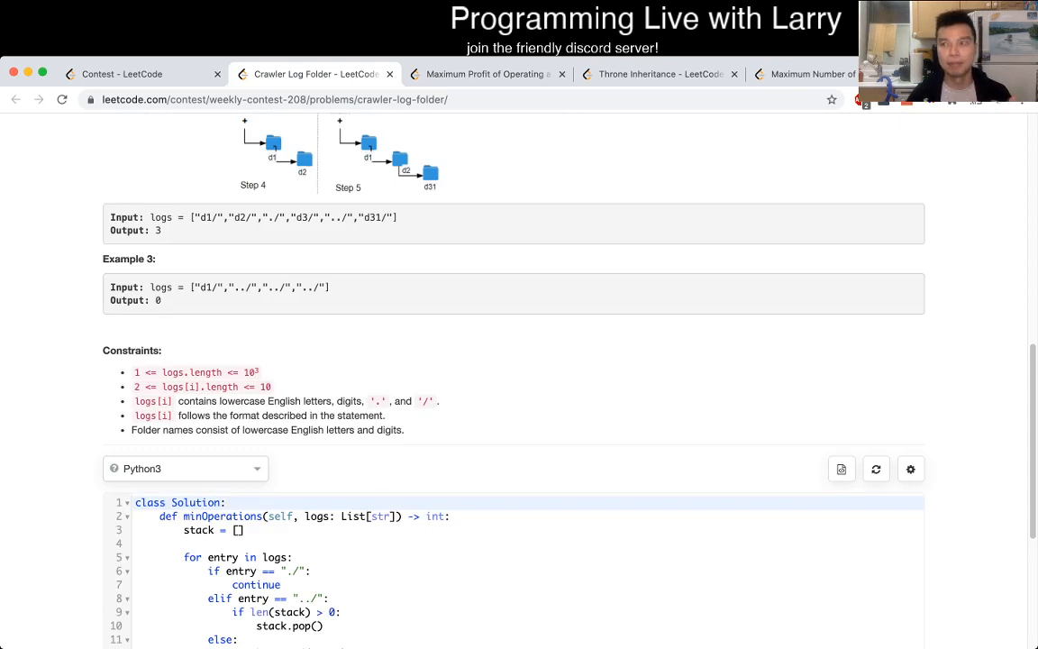
pyautogui.scroll(-3)
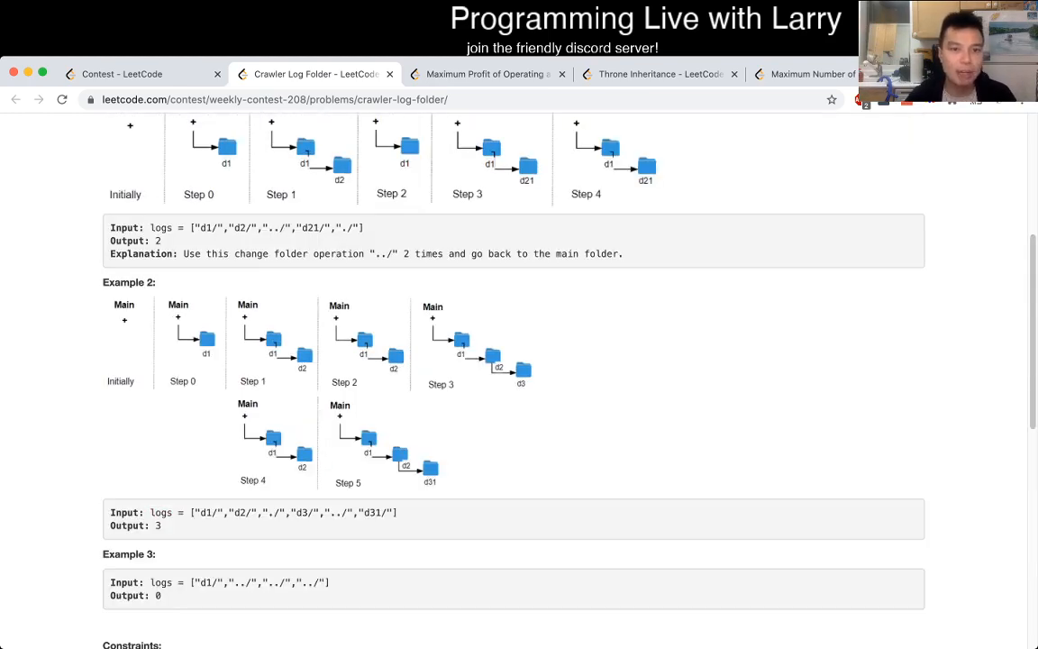
pyautogui.scroll(3)
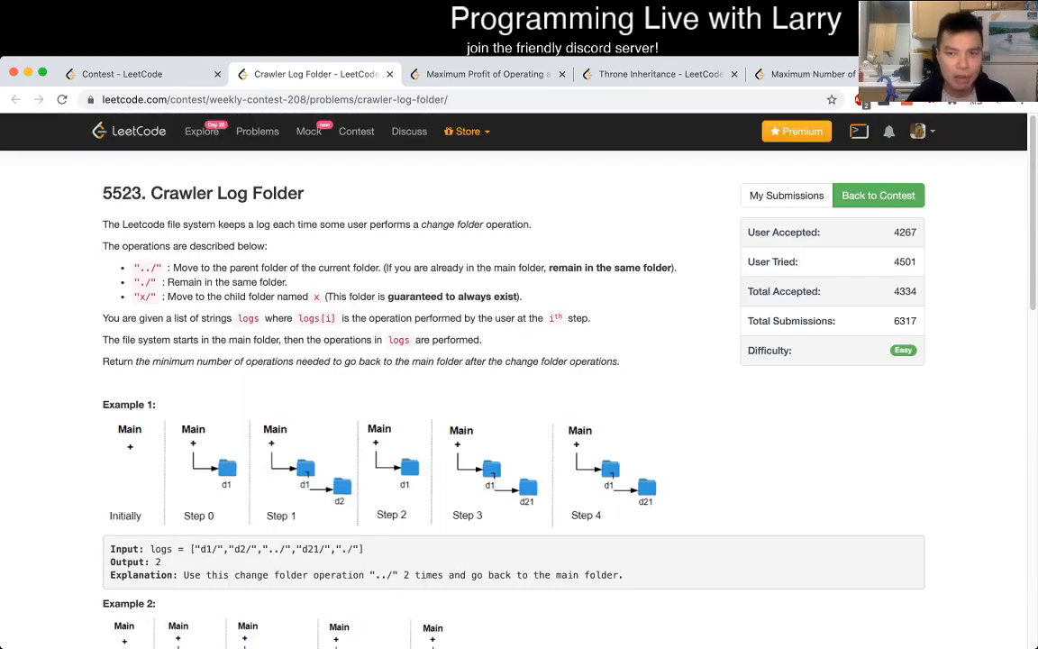
pyautogui.scroll(-3)
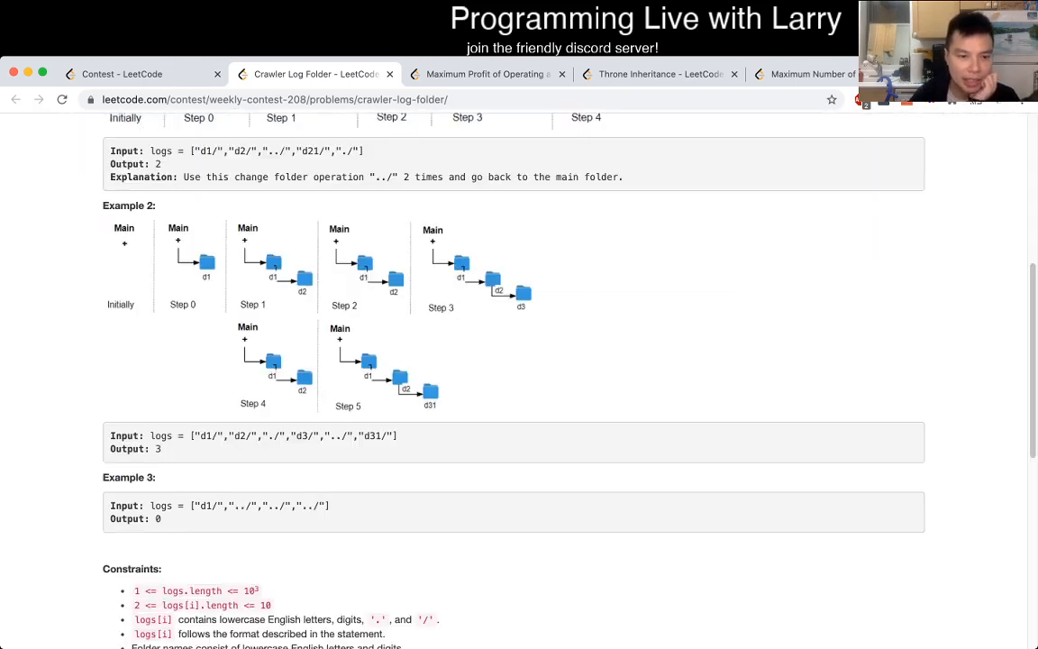
pyautogui.scroll(-3)
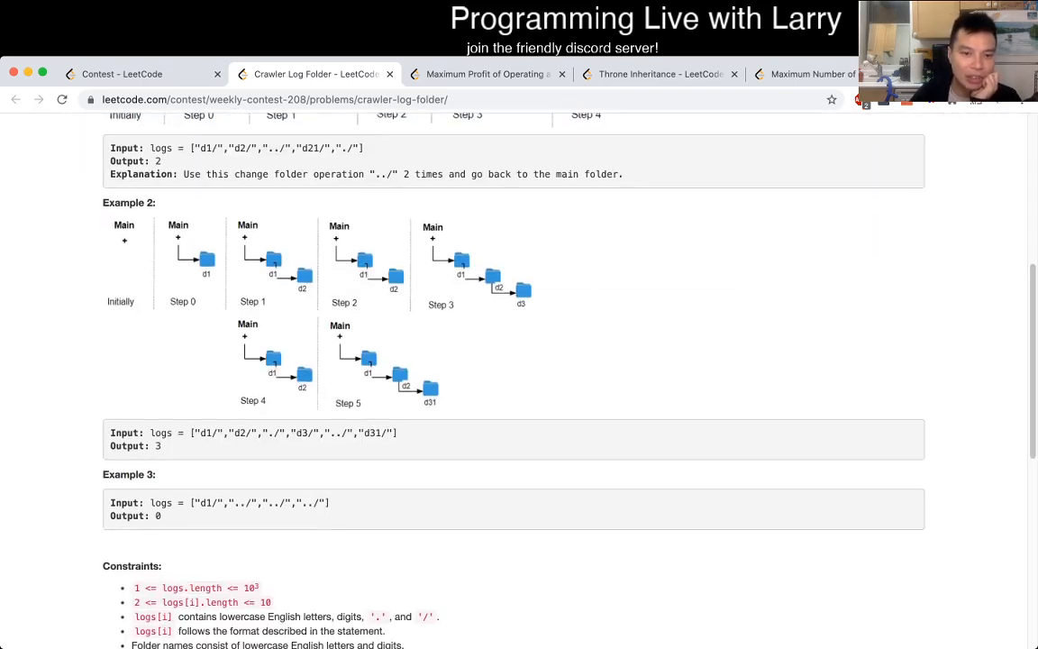
pyautogui.doubleClick(302, 433)
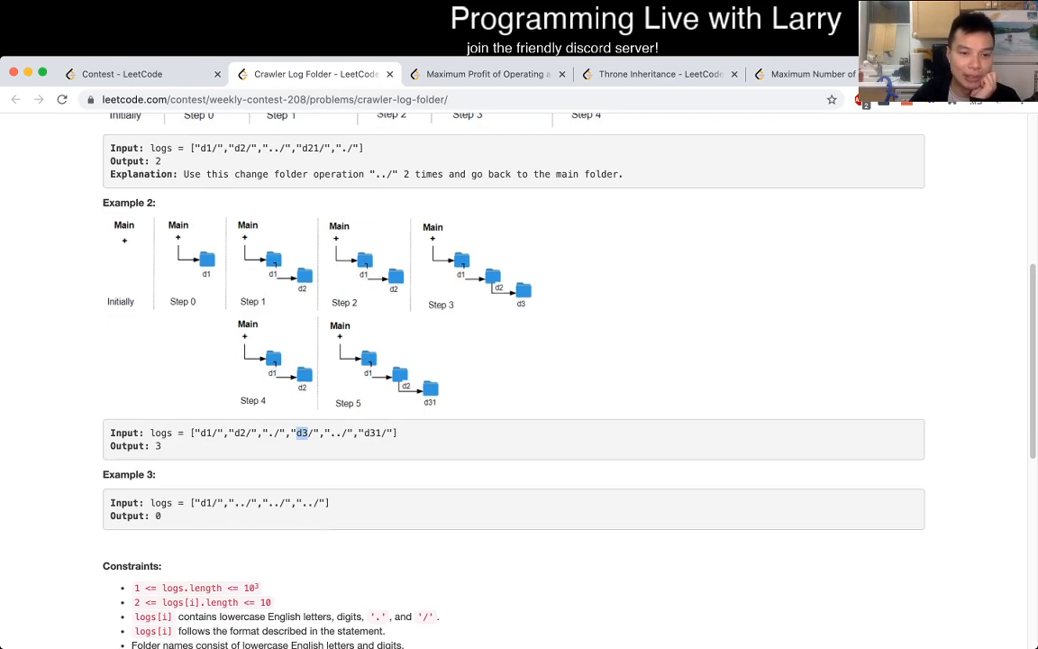
pyautogui.scroll(-3)
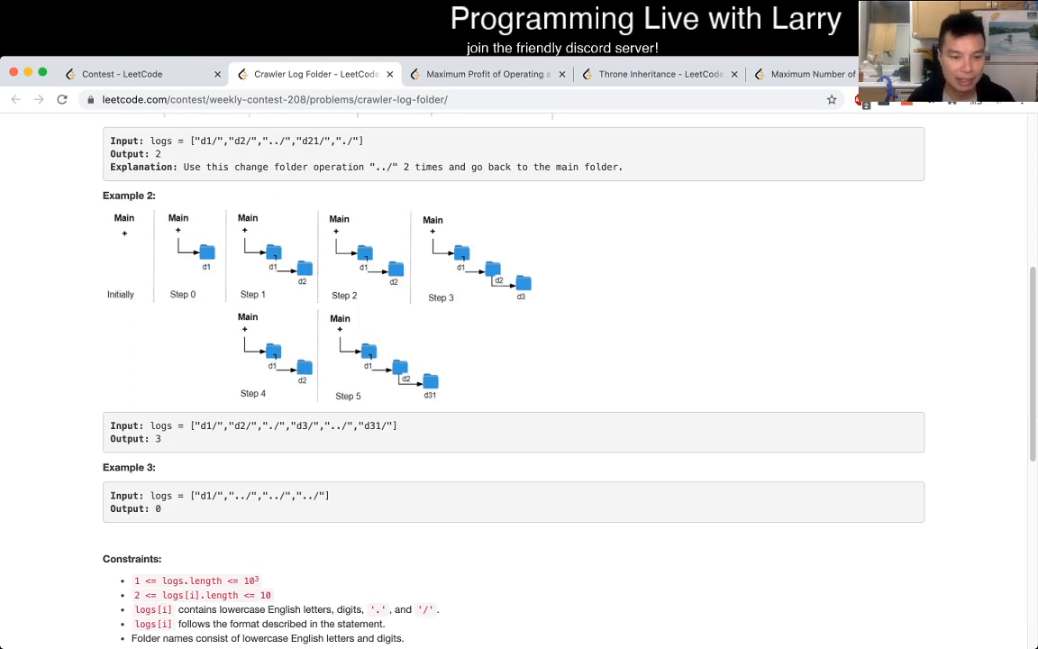
pyautogui.scroll(-3)
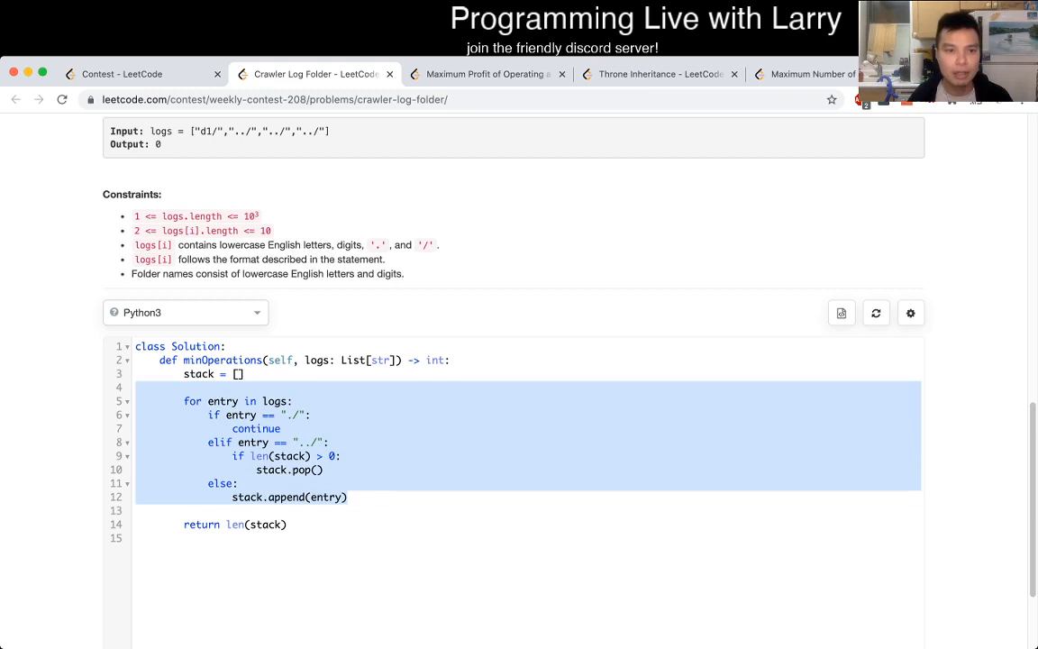
# Go to the Weekly Contest 208 overview page listing its four problems
pyautogui.click(340, 455)
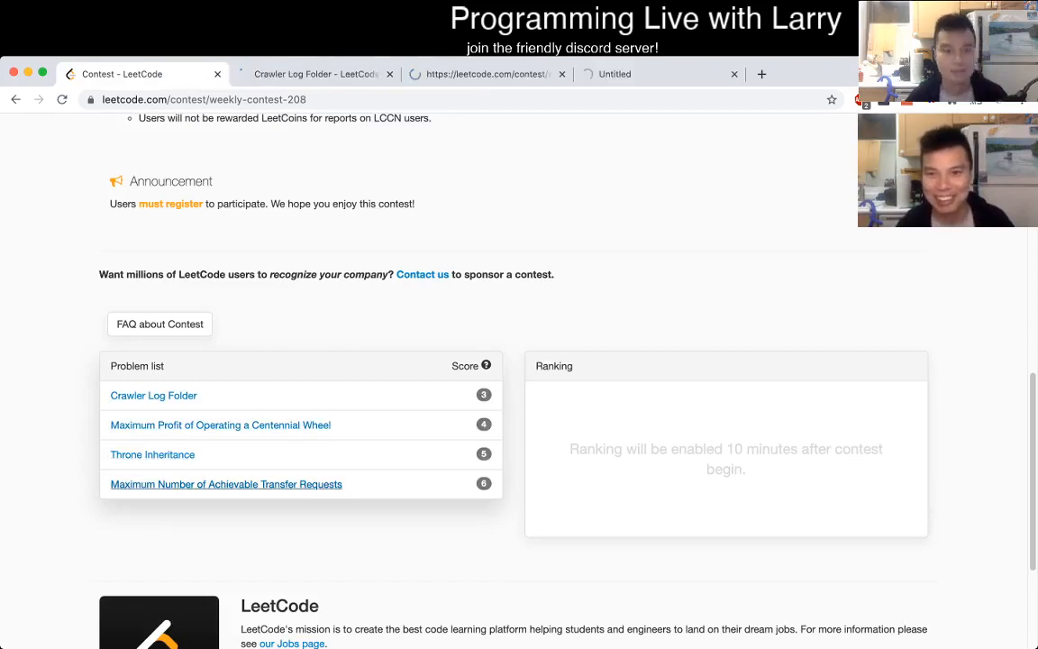
pyautogui.click(153, 394)
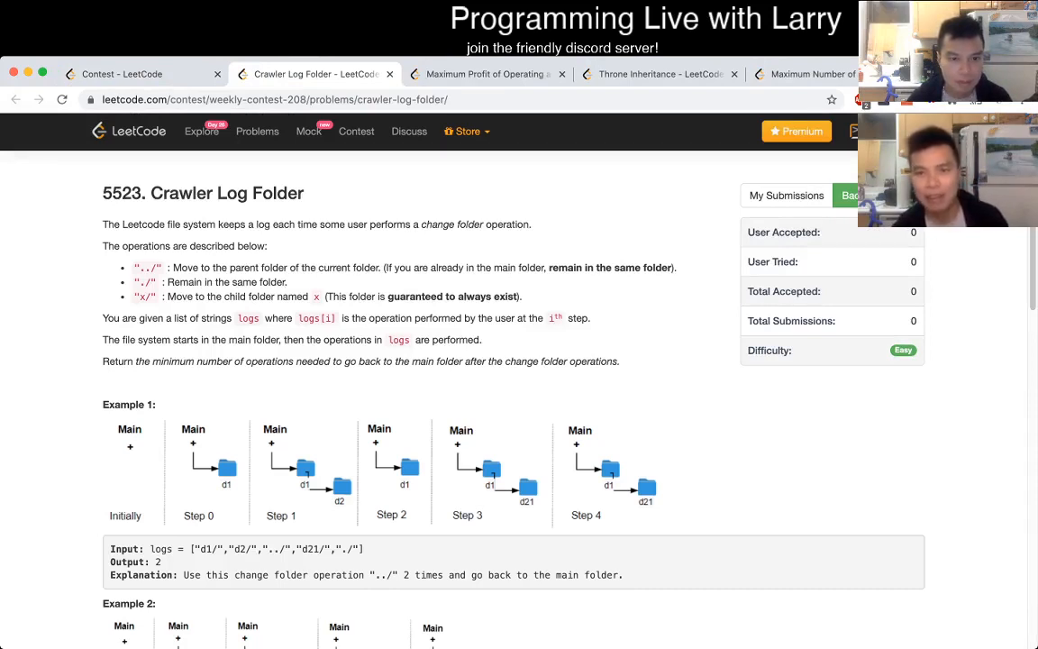
pyautogui.scroll(-3)
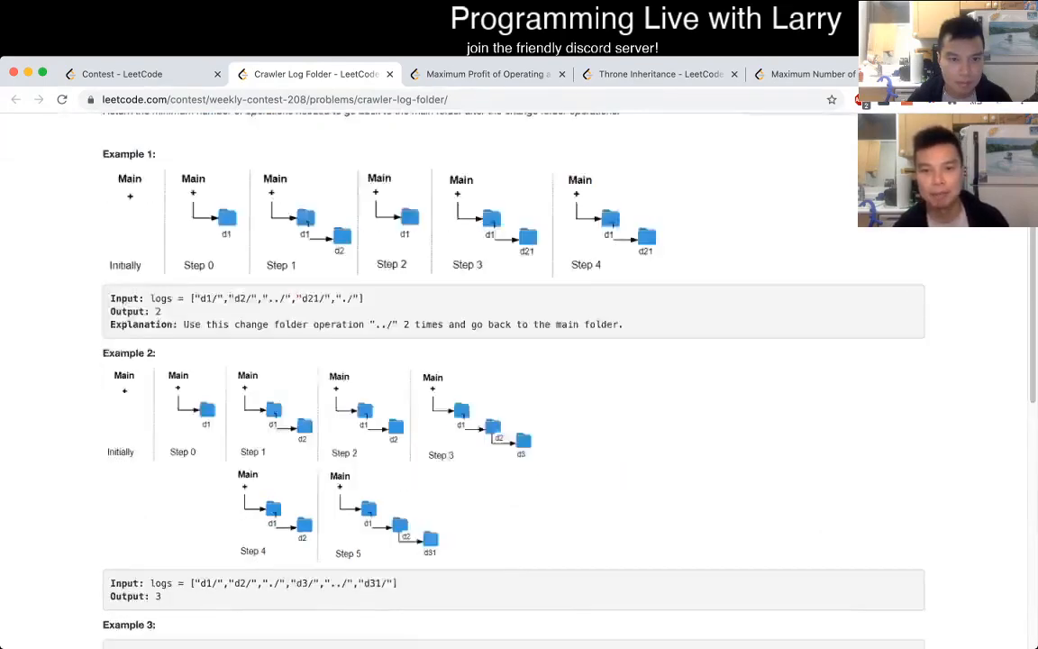
pyautogui.scroll(-3)
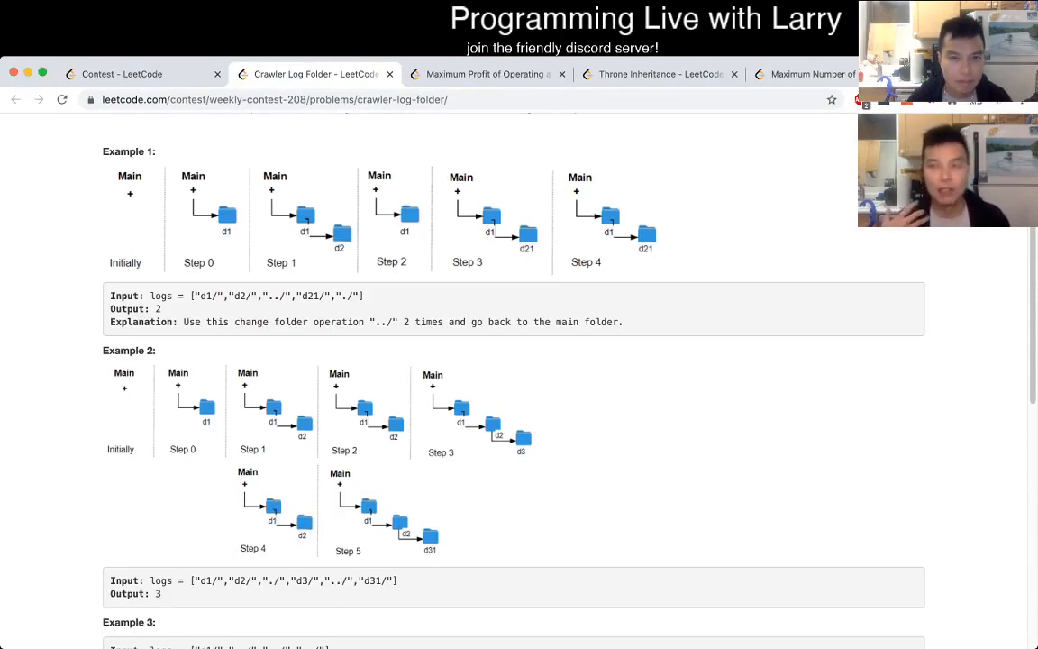
pyautogui.scroll(-3)
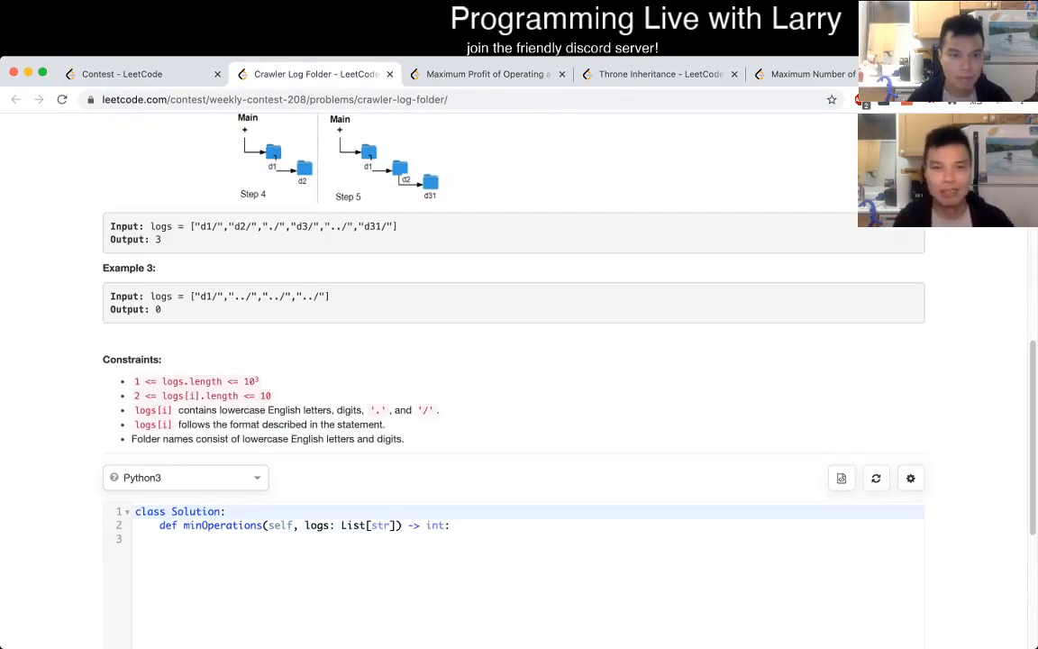
# Declare an empty stack and a 'for entry in logs:' loop
pyautogui.write('stack = [')
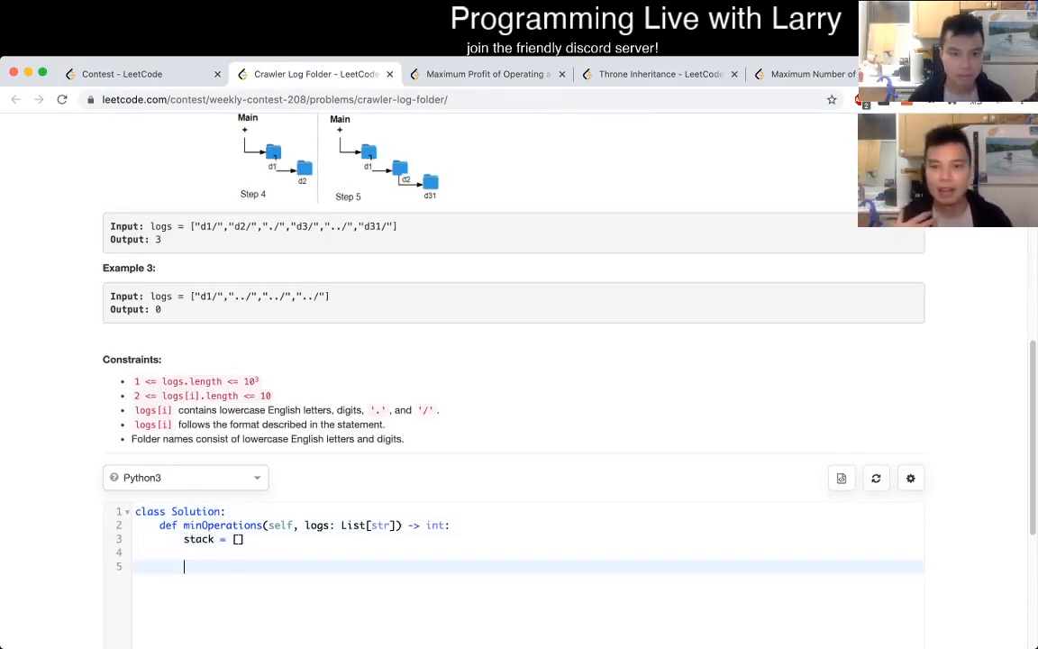
pyautogui.write('for e')
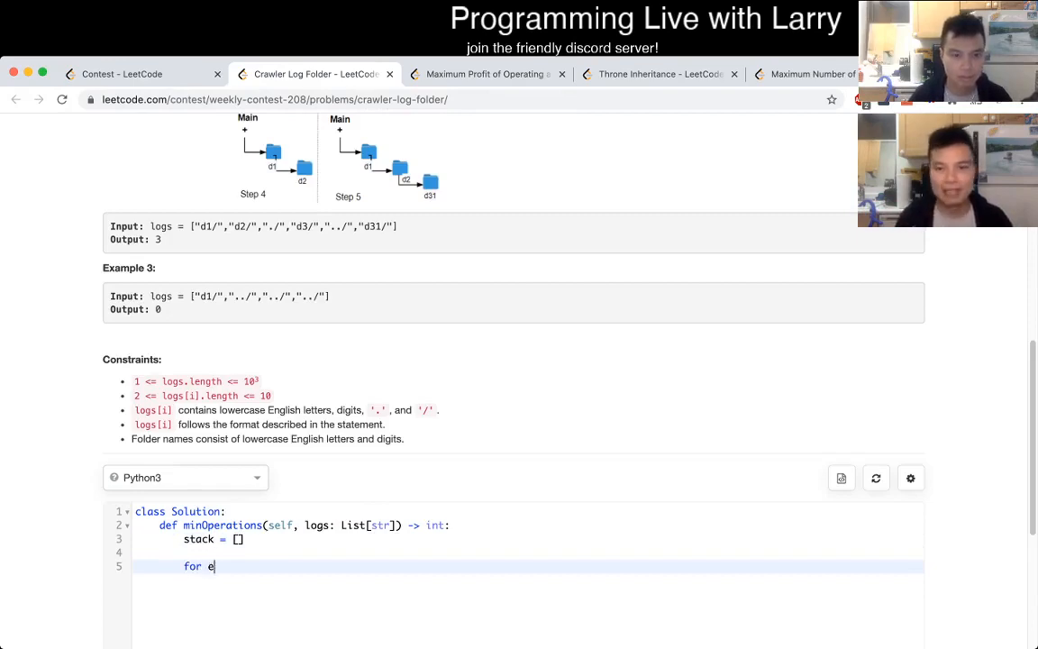
pyautogui.write('ntry in logs:')
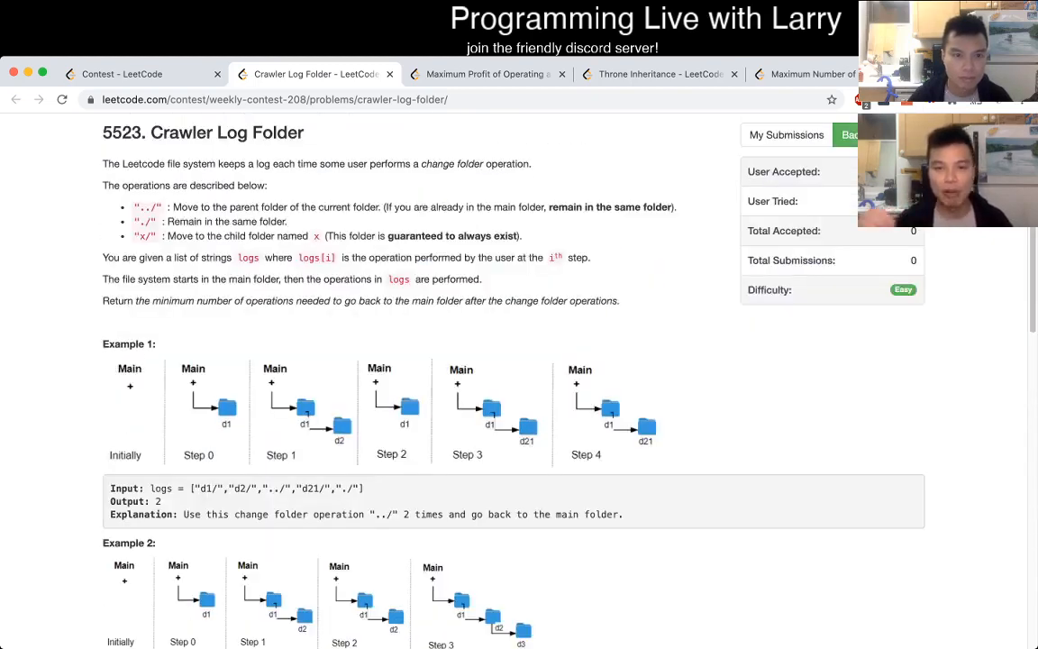
pyautogui.scroll(-3)
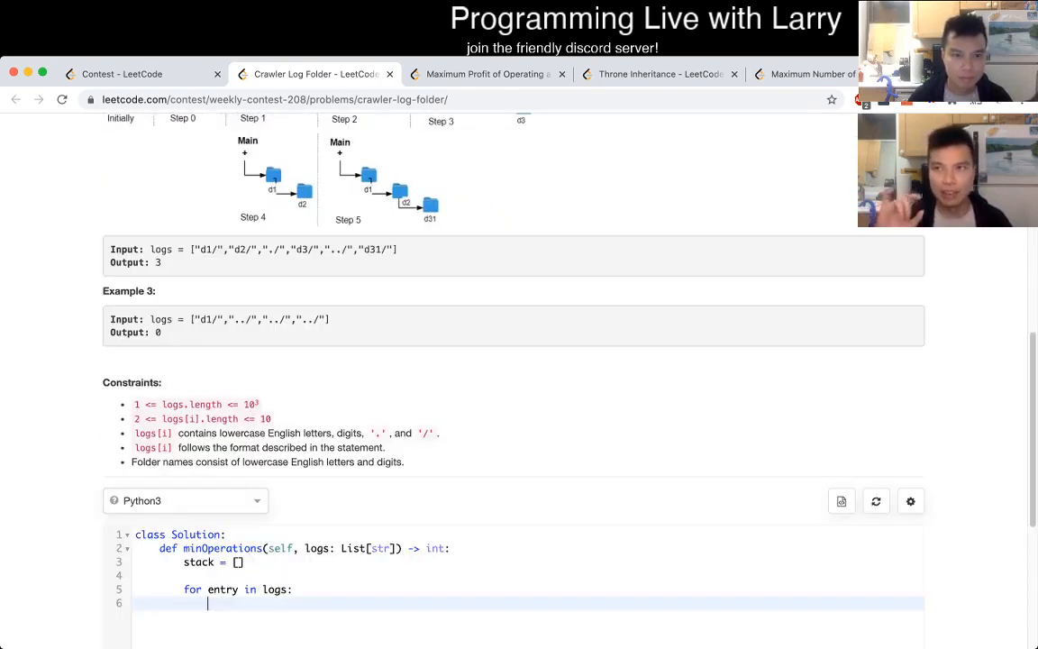
pyautogui.scroll(-3)
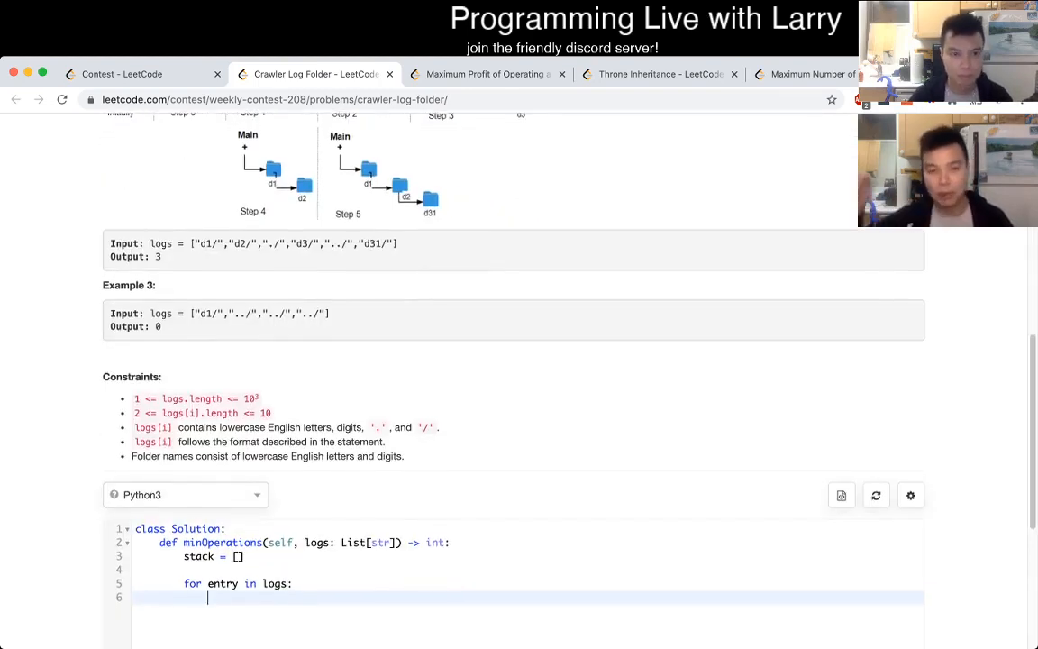
# Add branches: continue on './', stack.pop() on '../' if non-empty, else stack.push(entry)
pyautogui.write('if entry == ".')
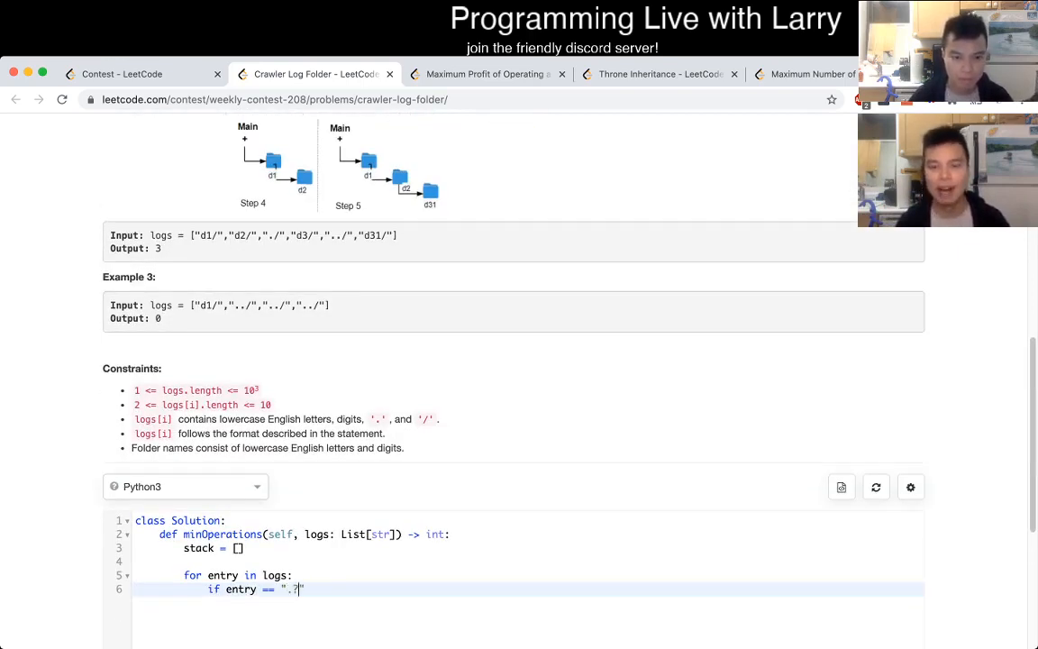
pyautogui.write('/":')
pyautogui.write('continu')
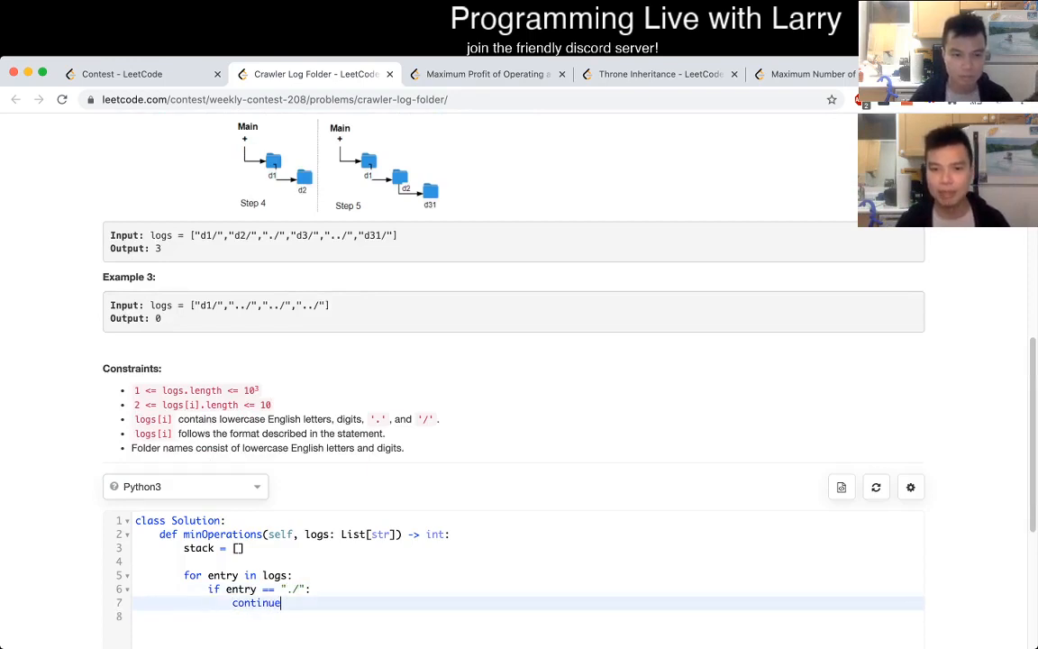
pyautogui.write('elif entry == "../":')
pyautogui.write('if l')
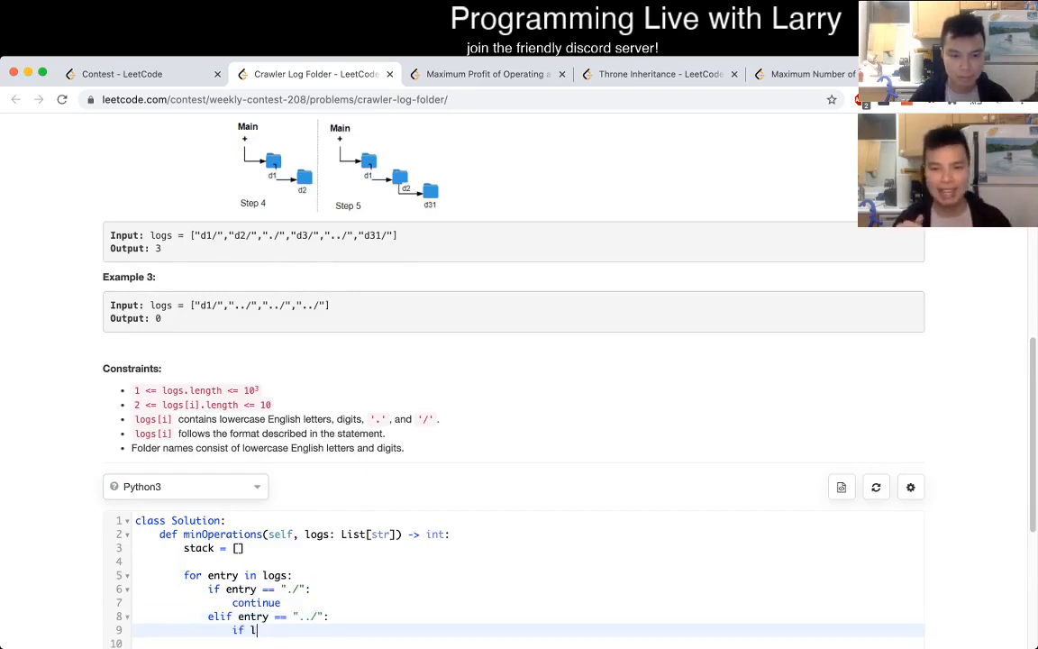
pyautogui.write('en(stack) > 0:')
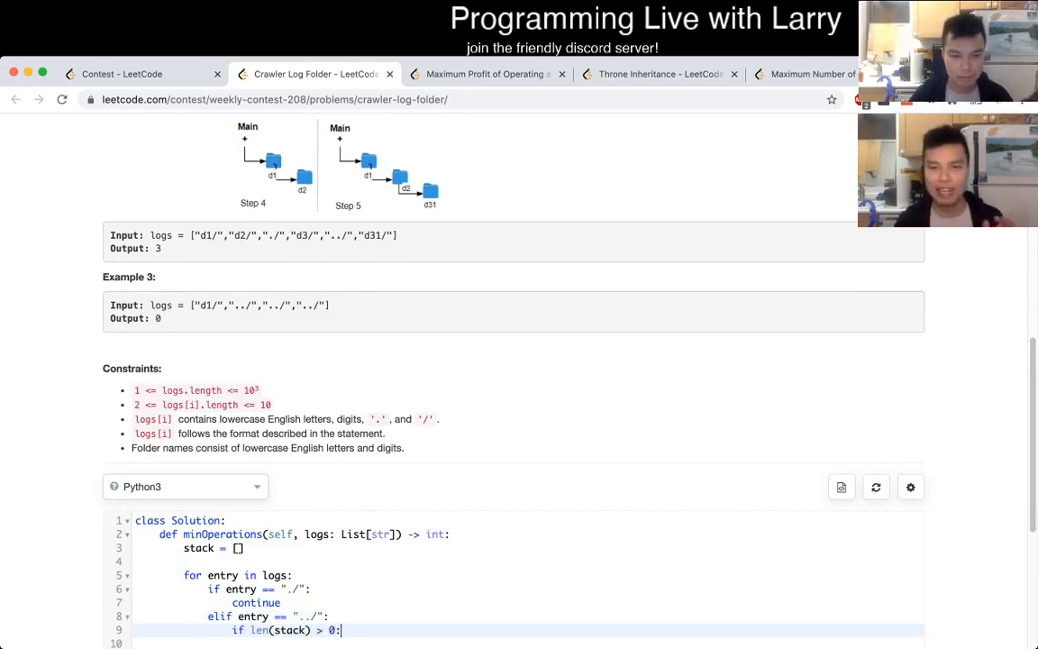
pyautogui.write('stack.pop()')
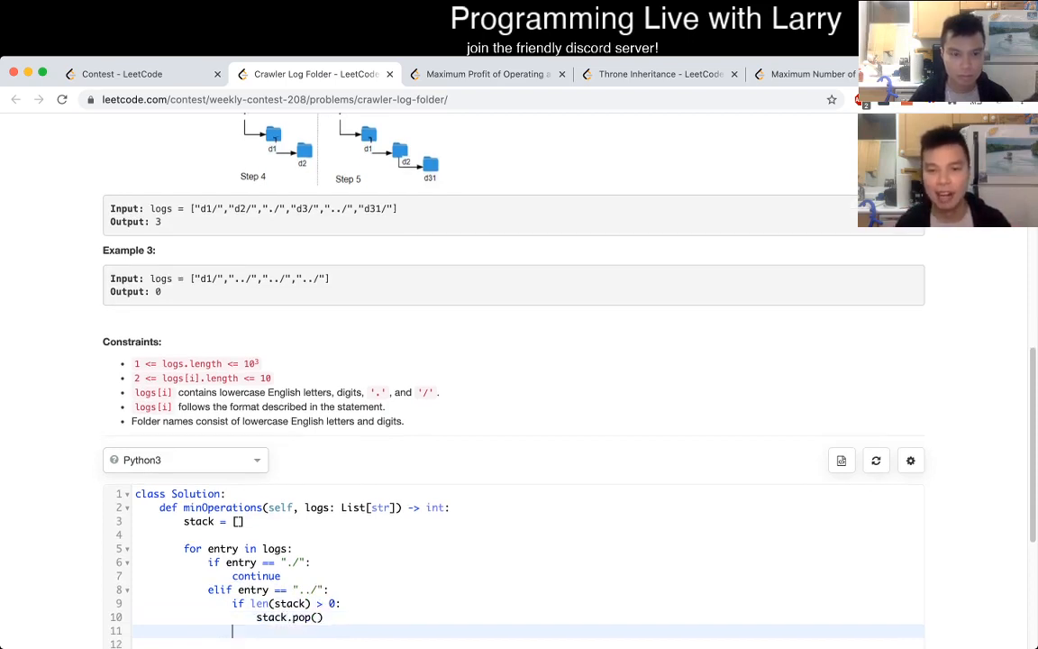
pyautogui.write('else:')
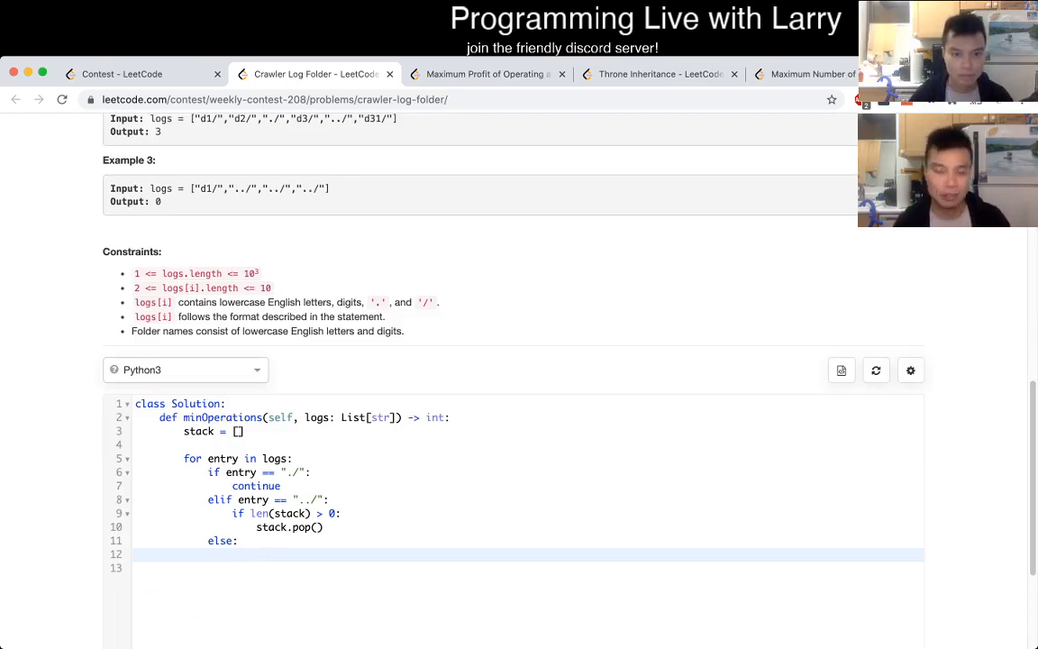
pyautogui.write('stack.push(en')
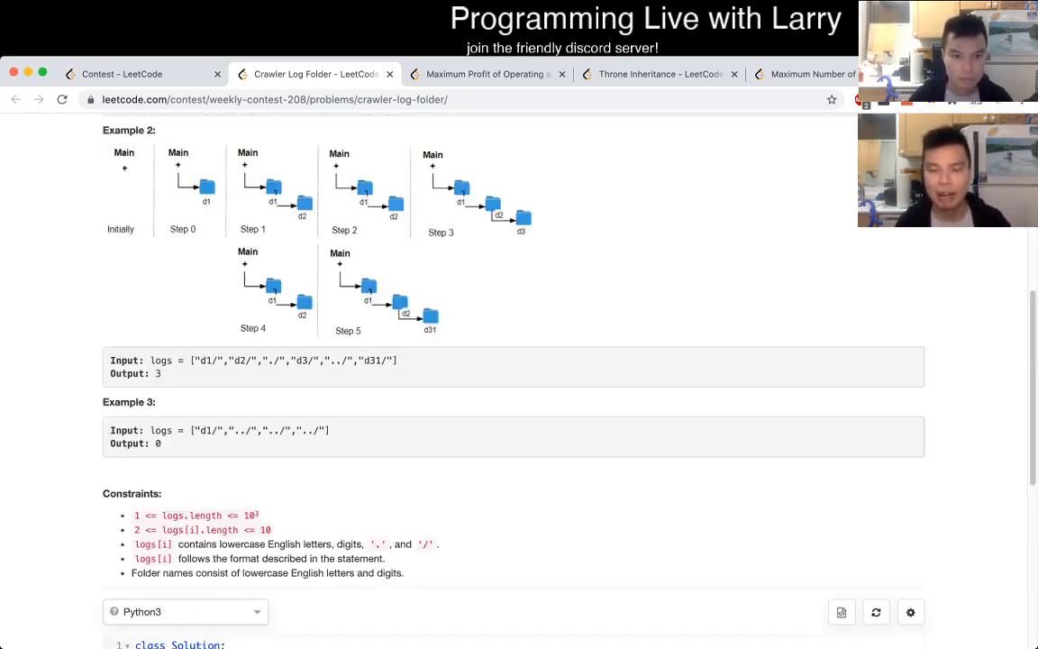
pyautogui.scroll(-3)
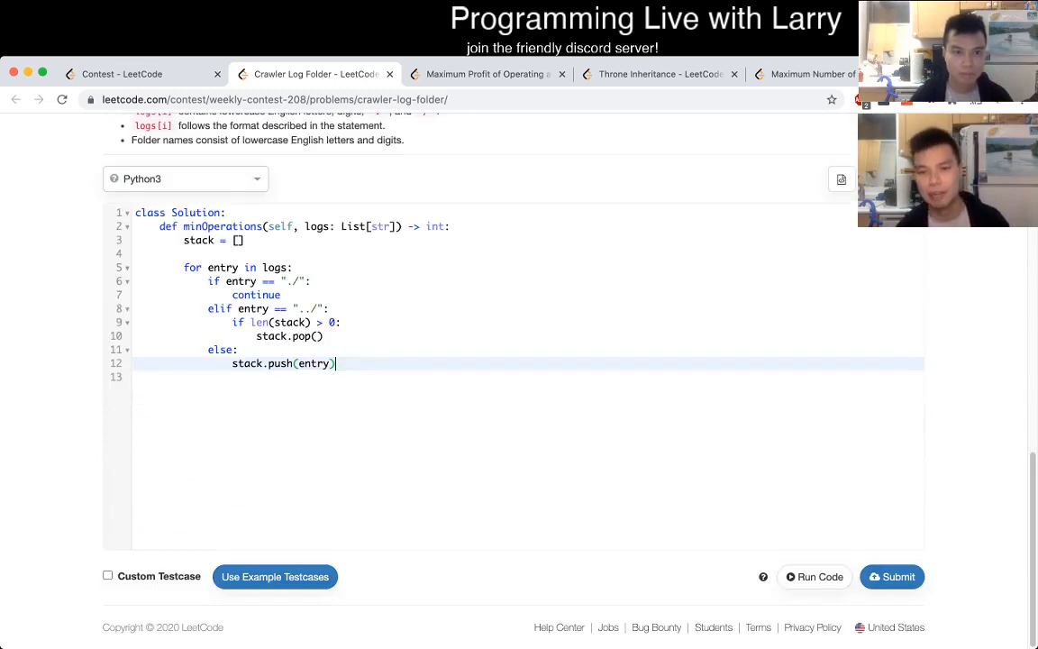
# Return len(stack), run the example testcases, and jump to the failing push call
pyautogui.write('return len(stack')
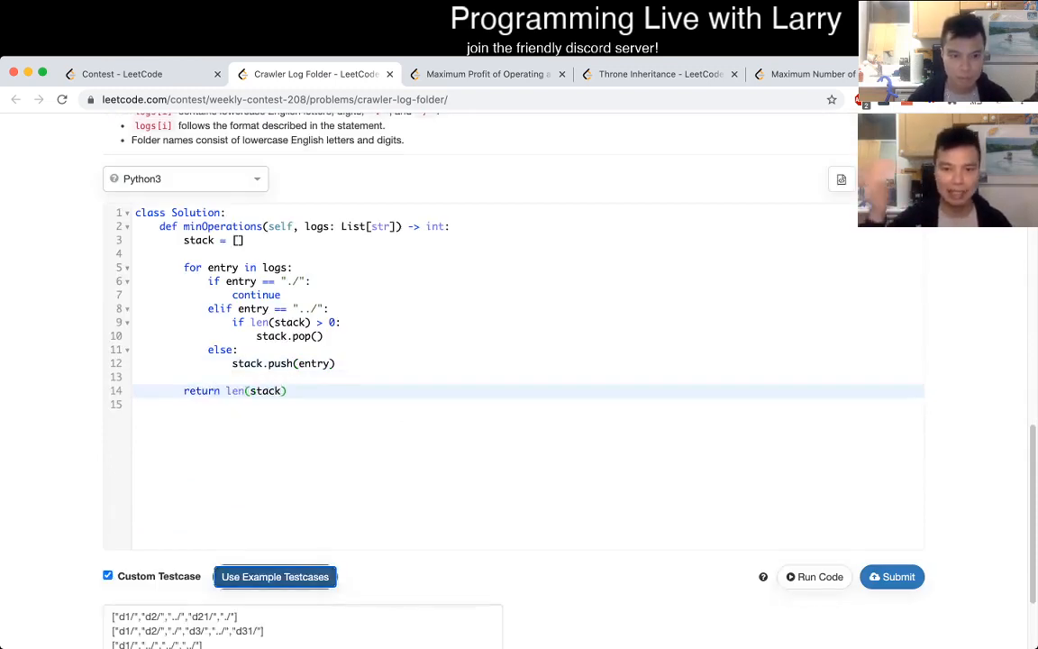
pyautogui.click(813, 577)
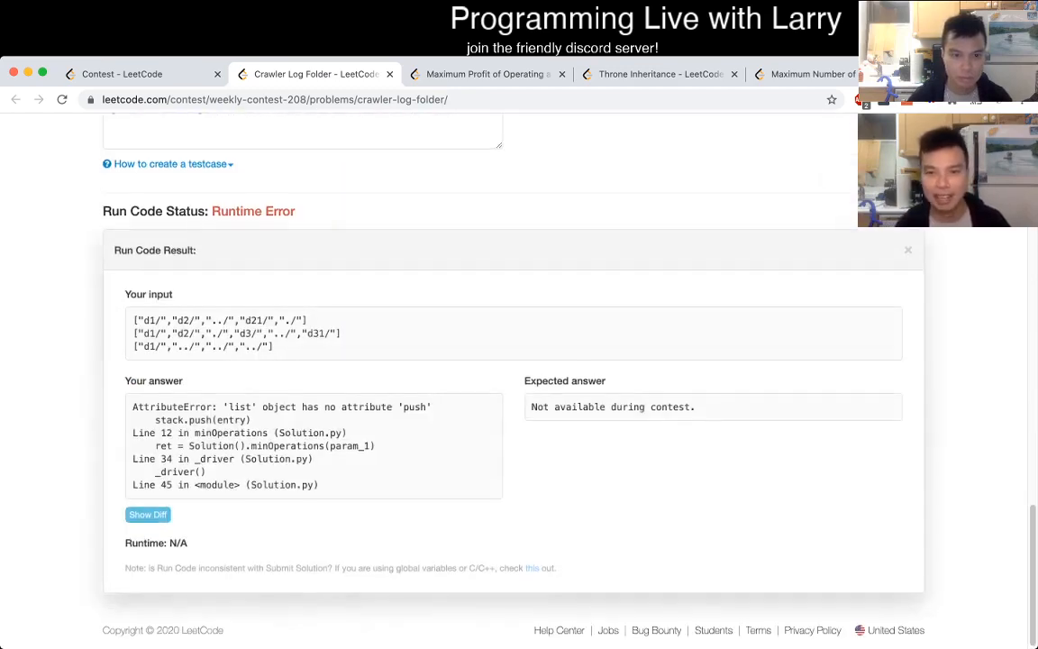
pyautogui.click(907, 250)
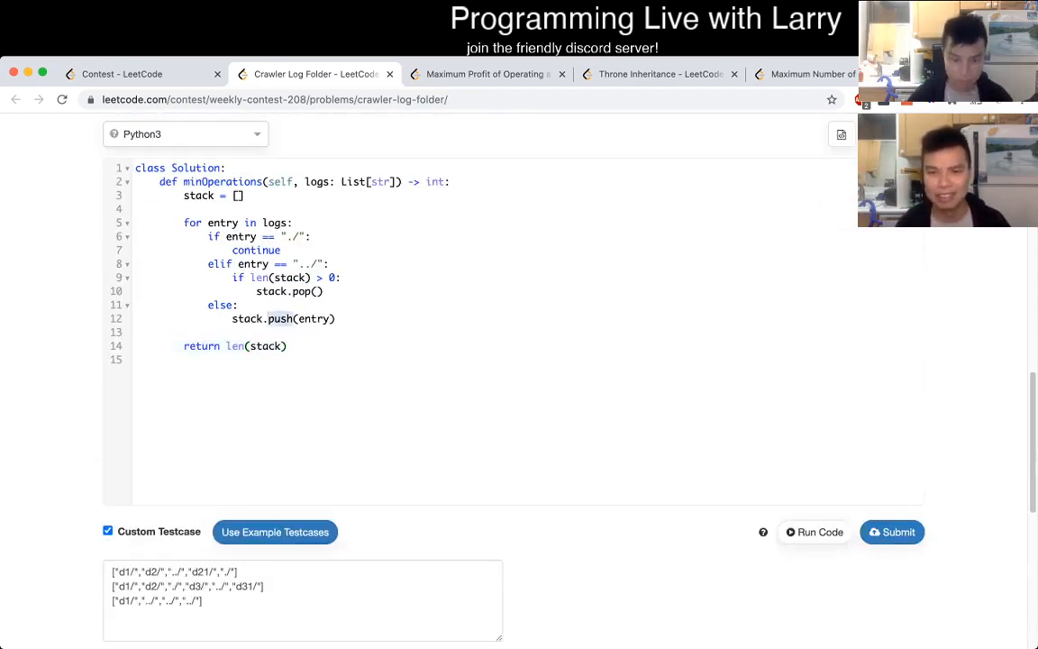